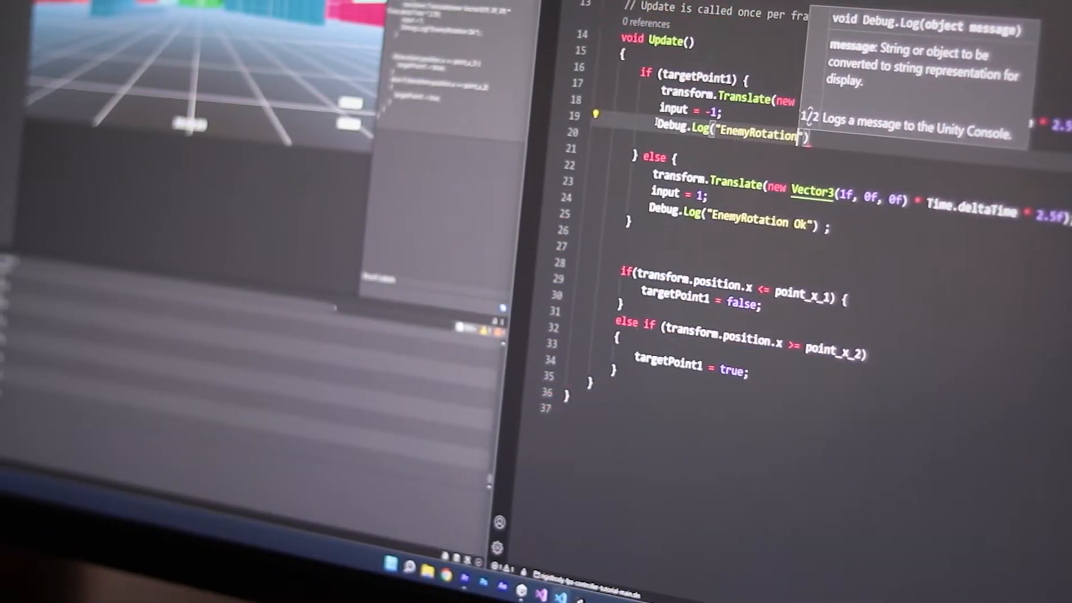
Step: Log 'Ok' in the else branch and set the SkyNet console text to green
type("Ok")
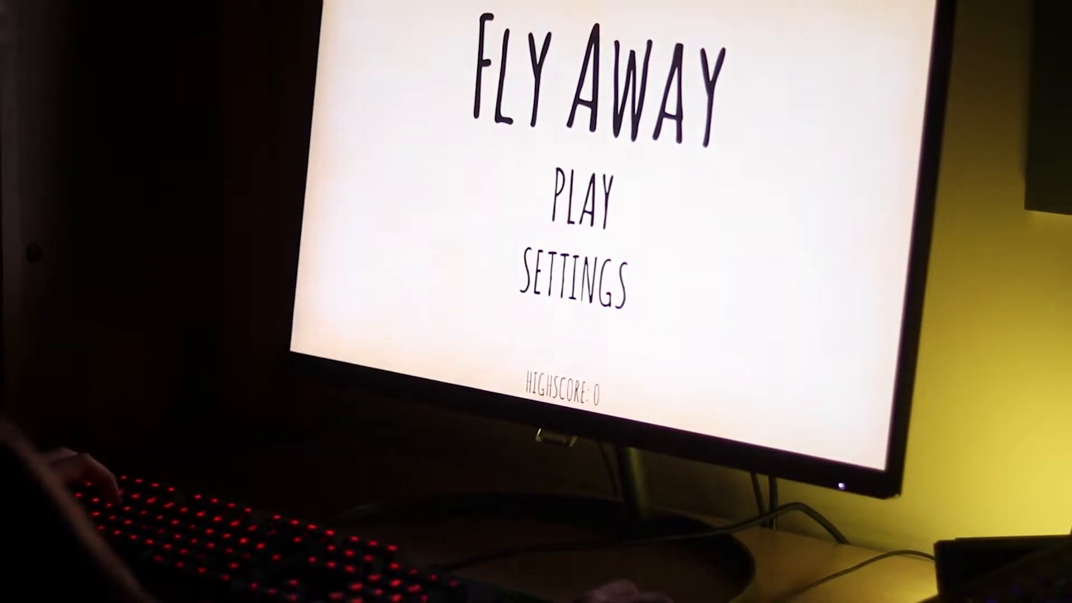
left_click(570, 200)
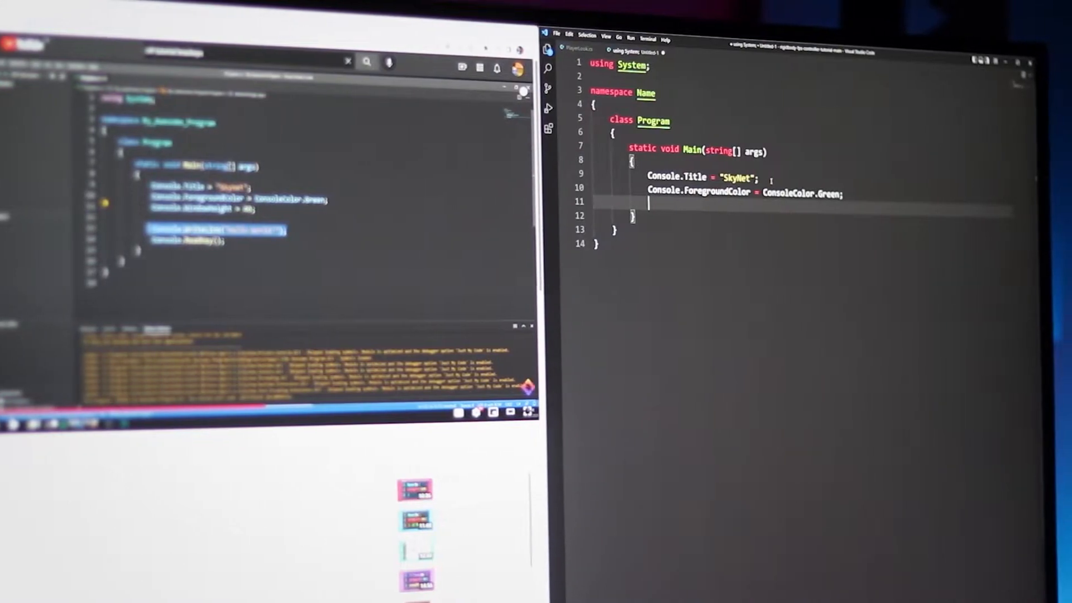
Step: Type 'Console.' on the empty line in Main to begin a new statement
type("Console.")
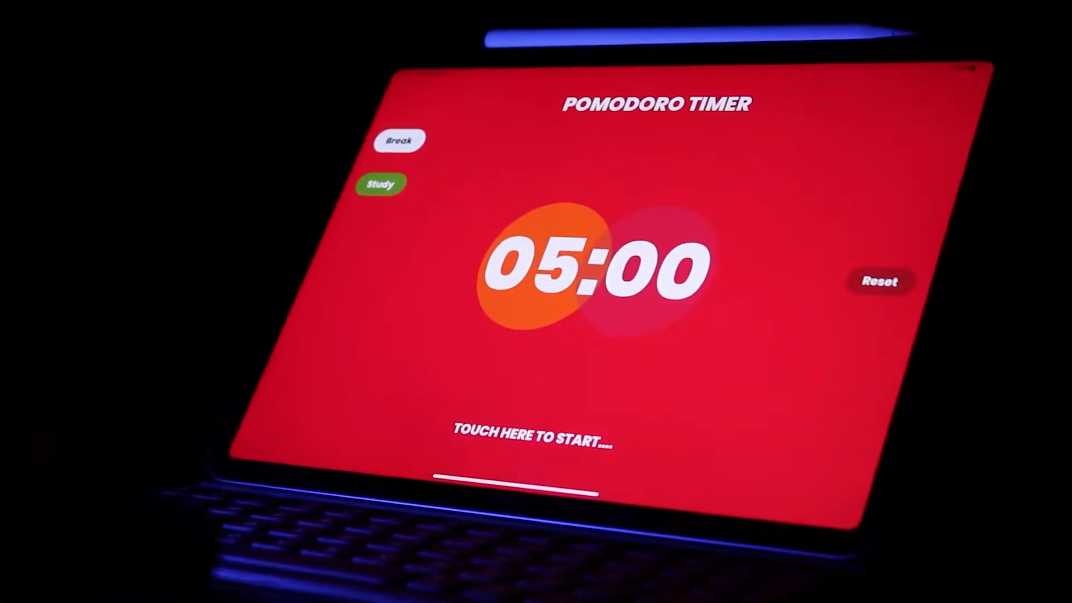
Step: Open the Pomodoro Timer listing and scroll through its description and screenshots
left_click(383, 185)
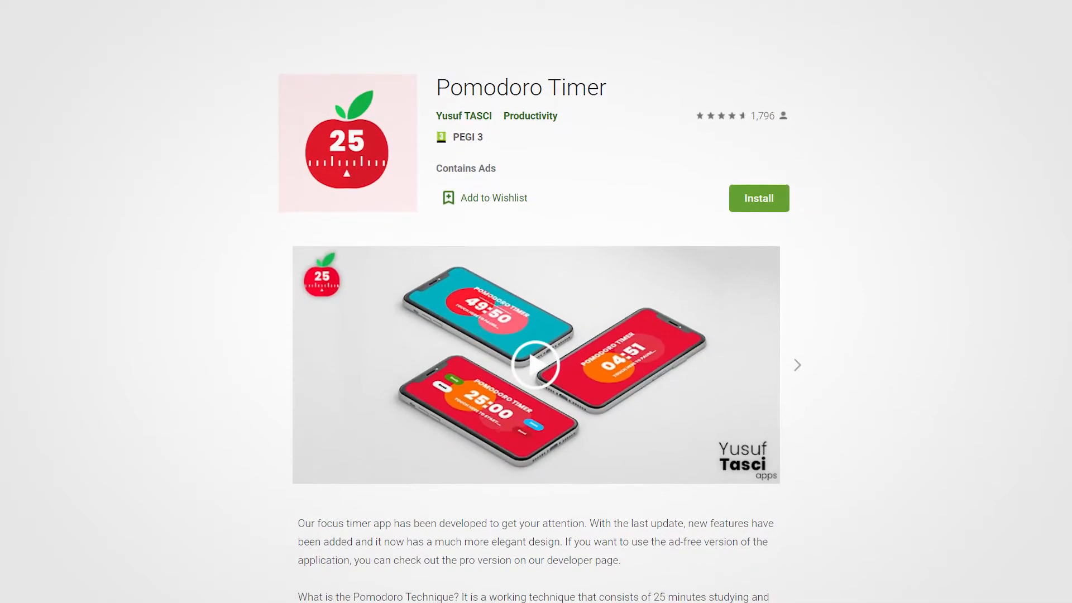
scroll("down", 3)
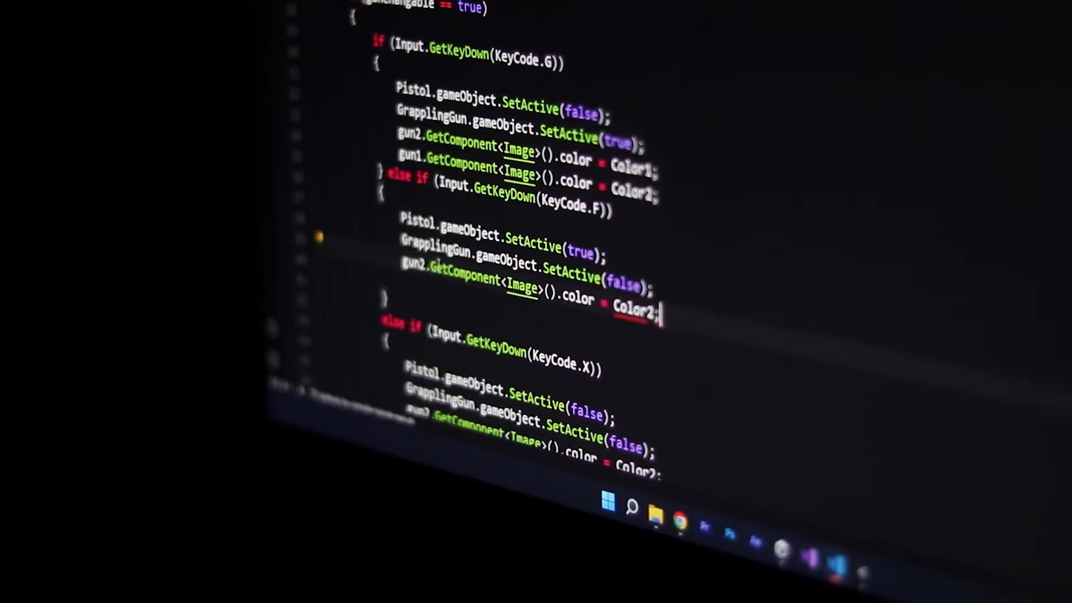
Step: Add gun1.GetComponent<Image> to the KeyCode.F branch, then scroll the calculator script
type("gun1.GetComponent<Image>")
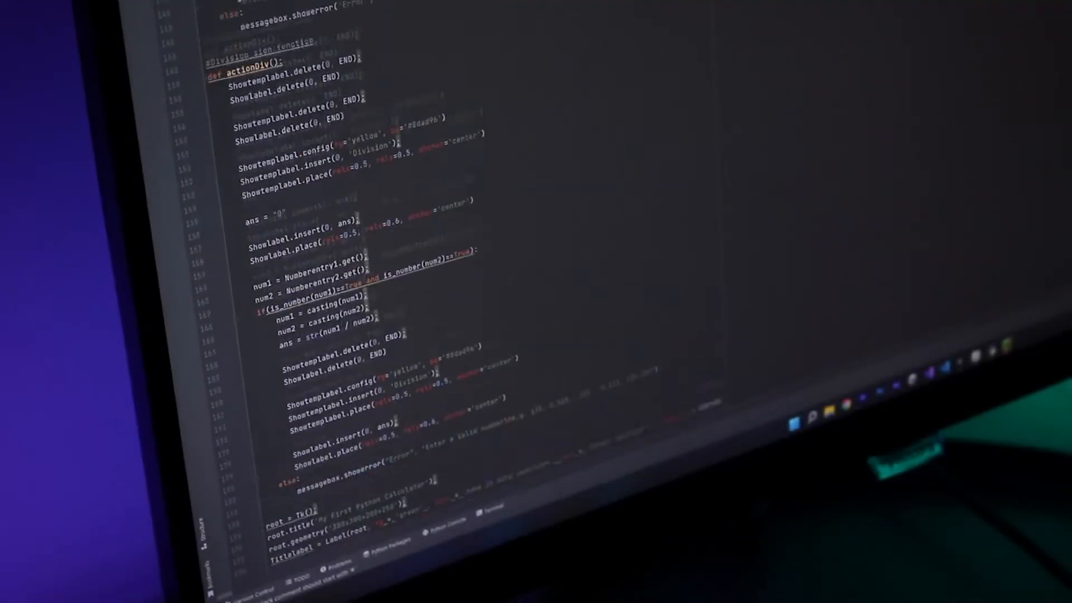
scroll("up", 3)
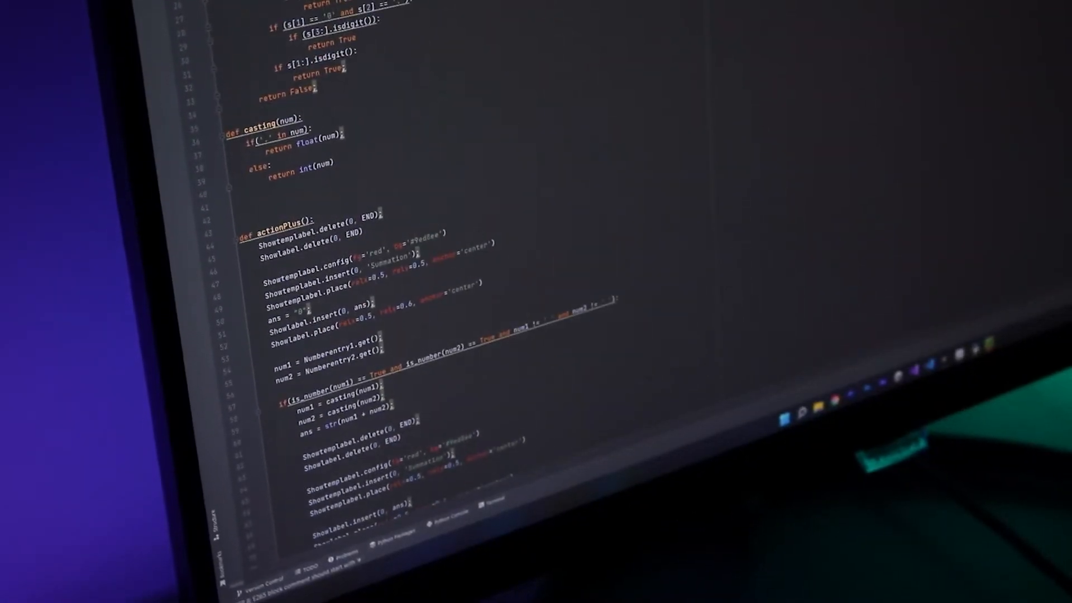
scroll("down", 3)
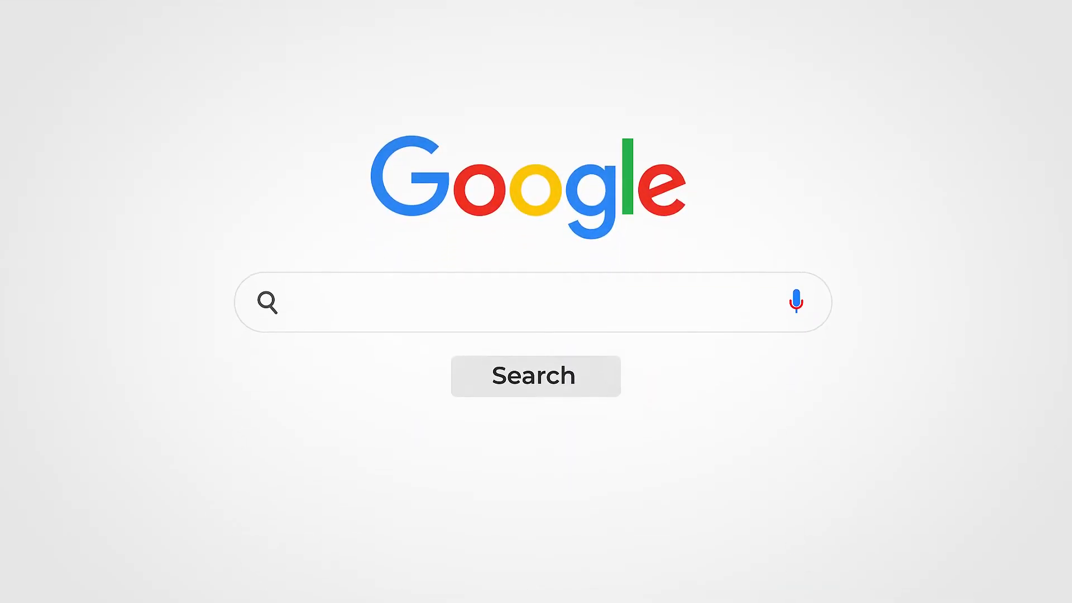
Step: Search Google for 'Unity Game Development'
type("Uni")
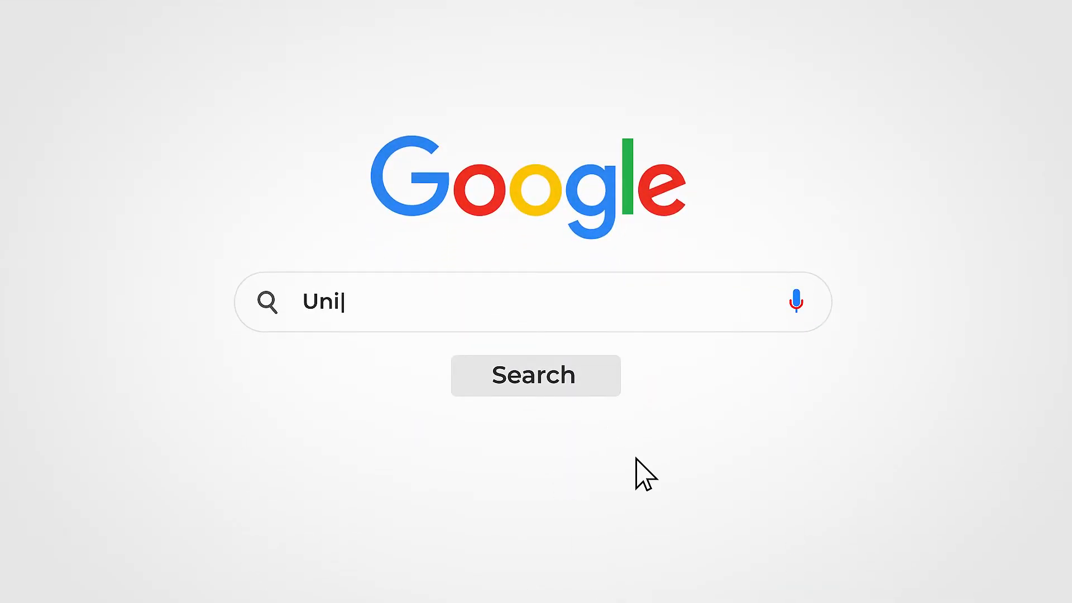
type("ty Game Development")
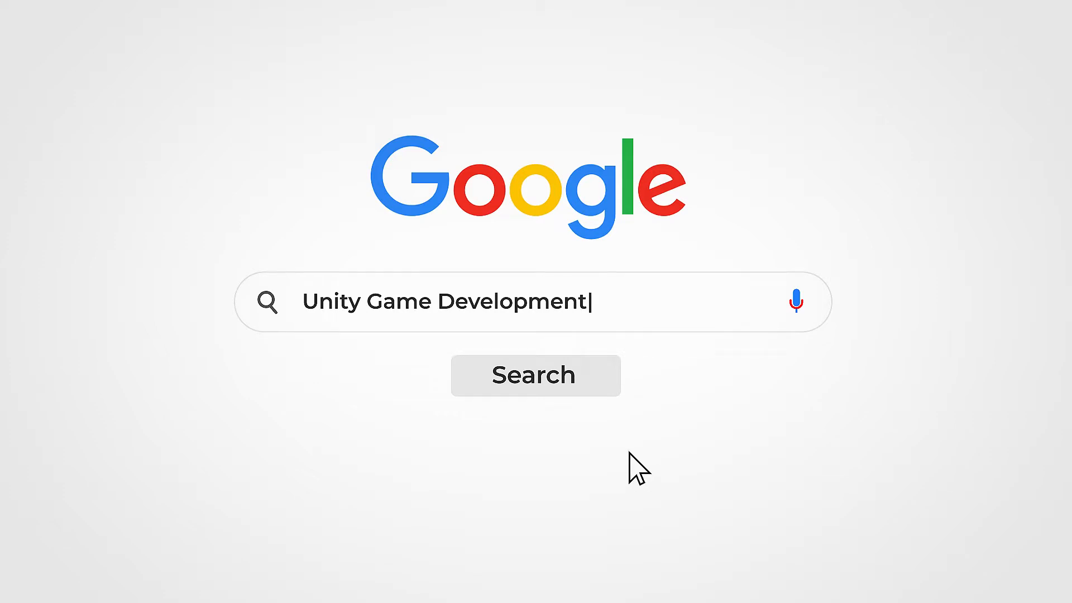
left_click(535, 374)
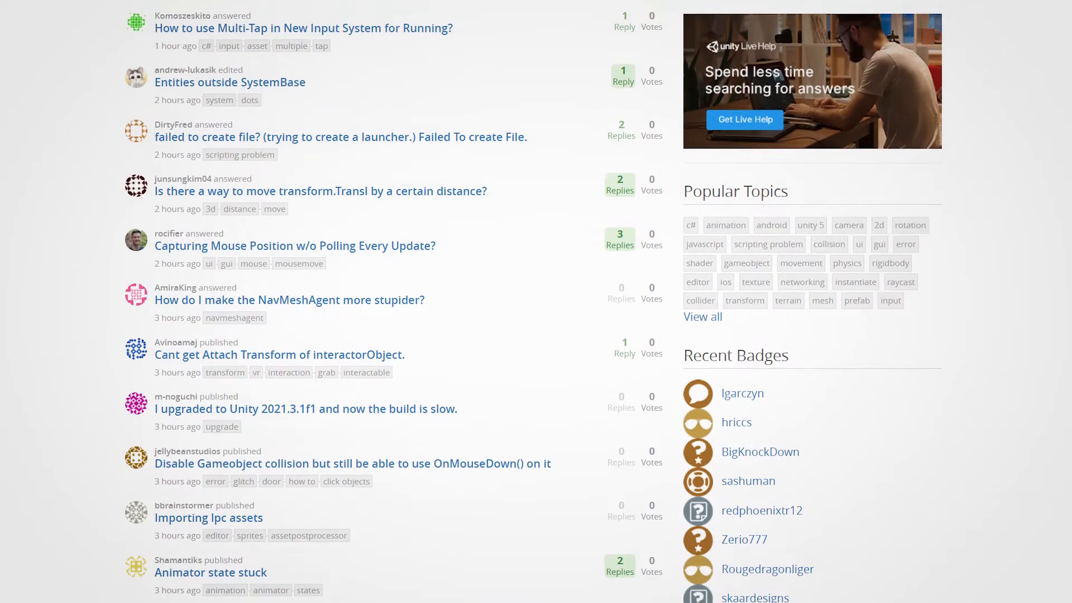
scroll("up", 3)
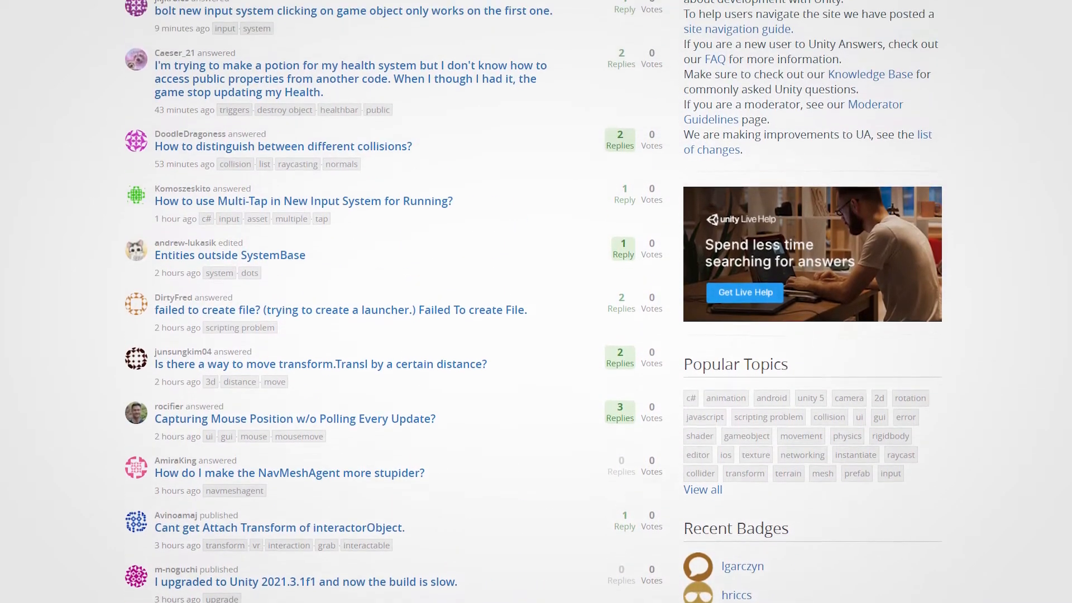
scroll("up", 3)
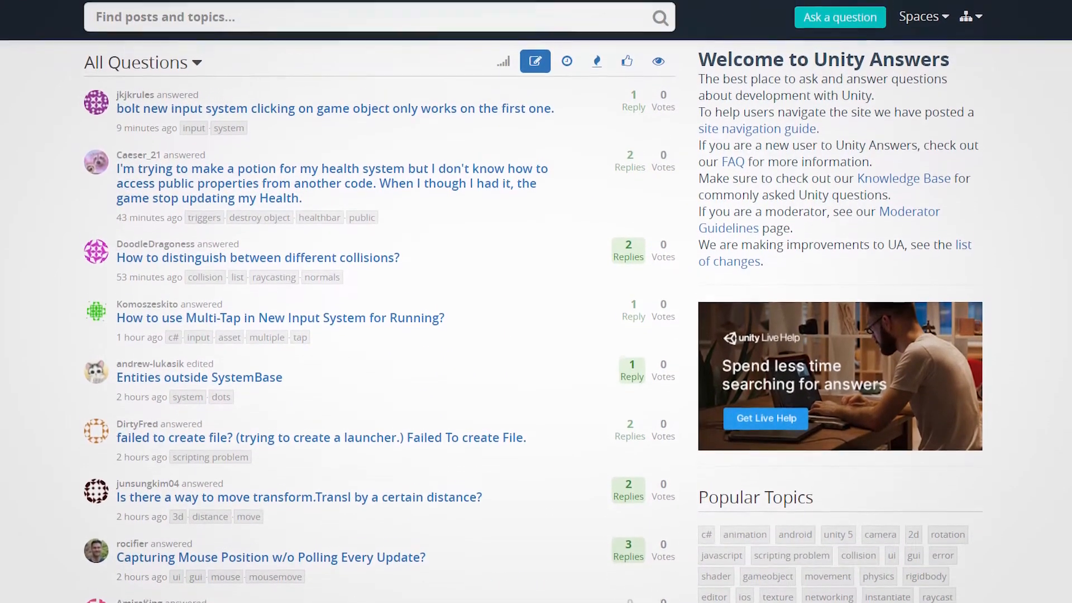
scroll("up", 3)
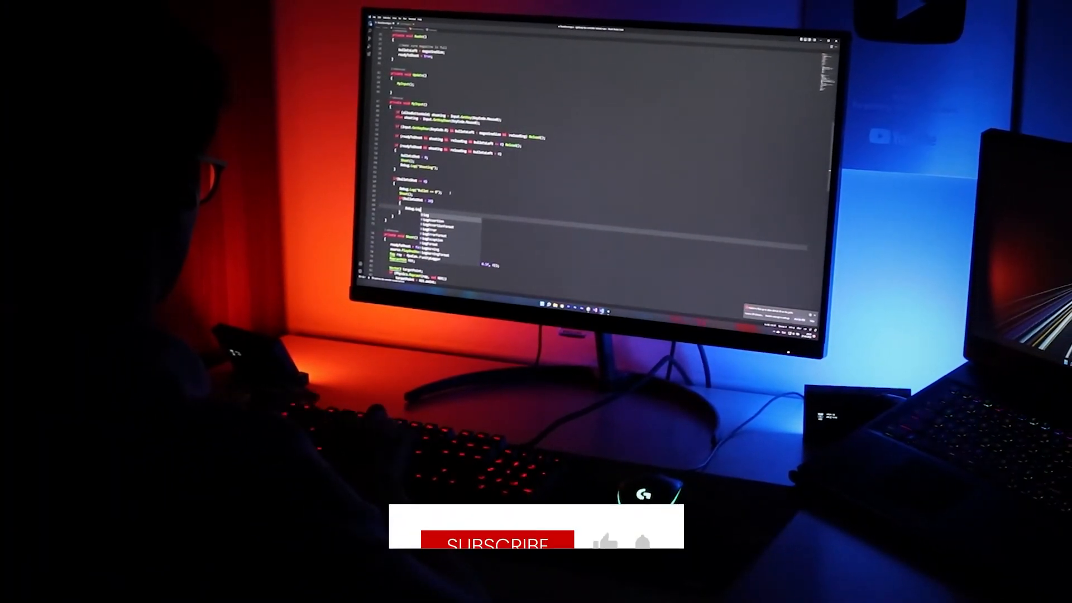
Step: Pick Debug.Log from the IntelliSense suggestions in the shooting script
left_click(498, 544)
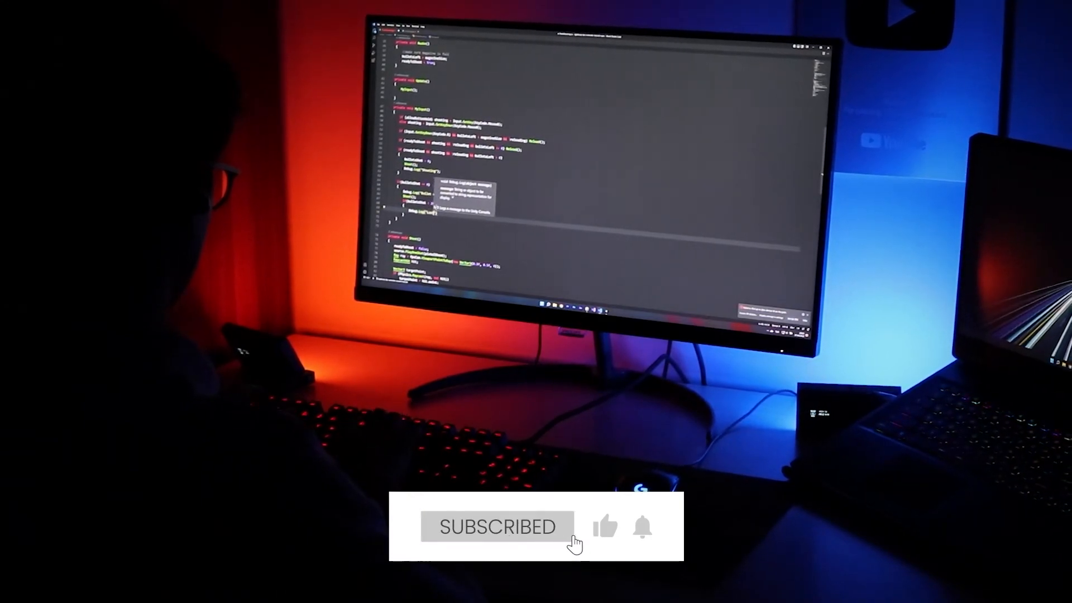